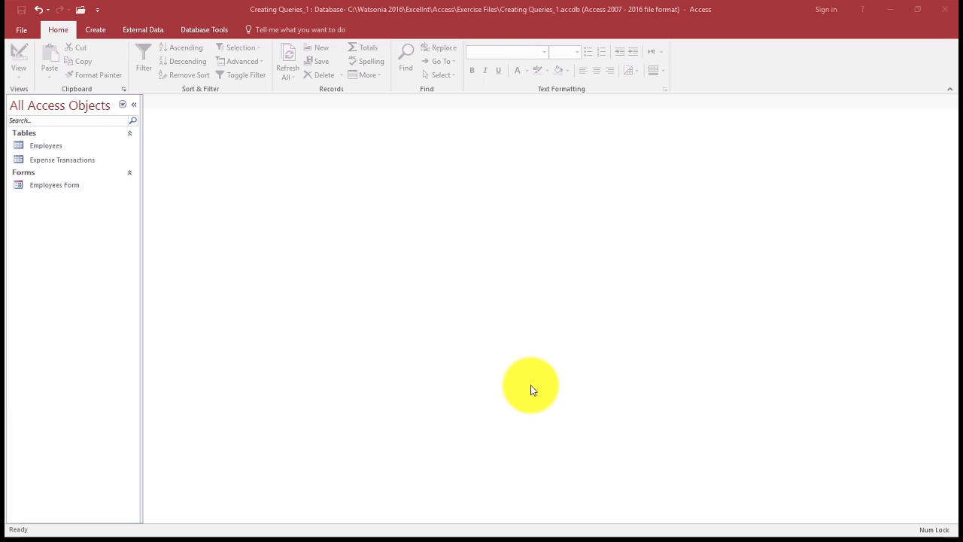
mouse_move(219, 89)
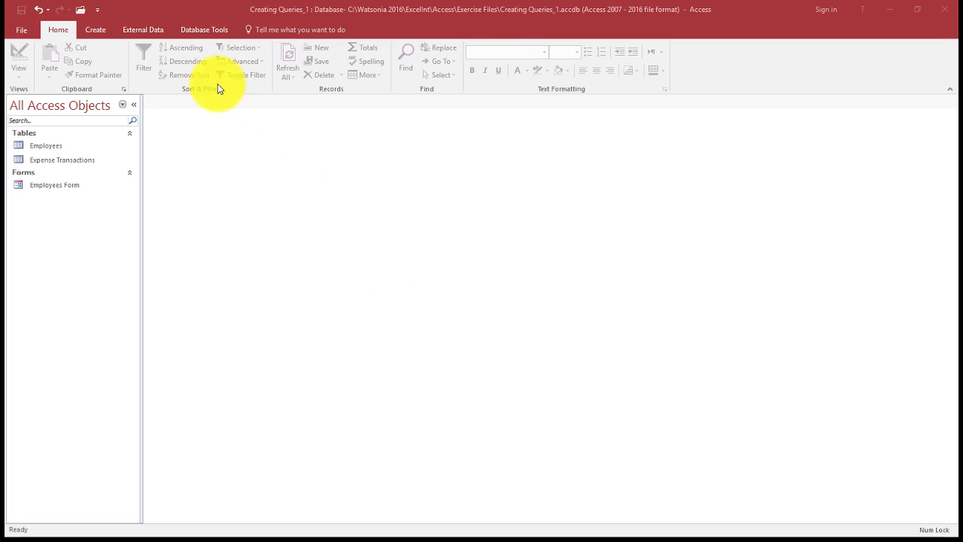
Step: Create a new query in Design view and add the Employees table
left_click(94, 29)
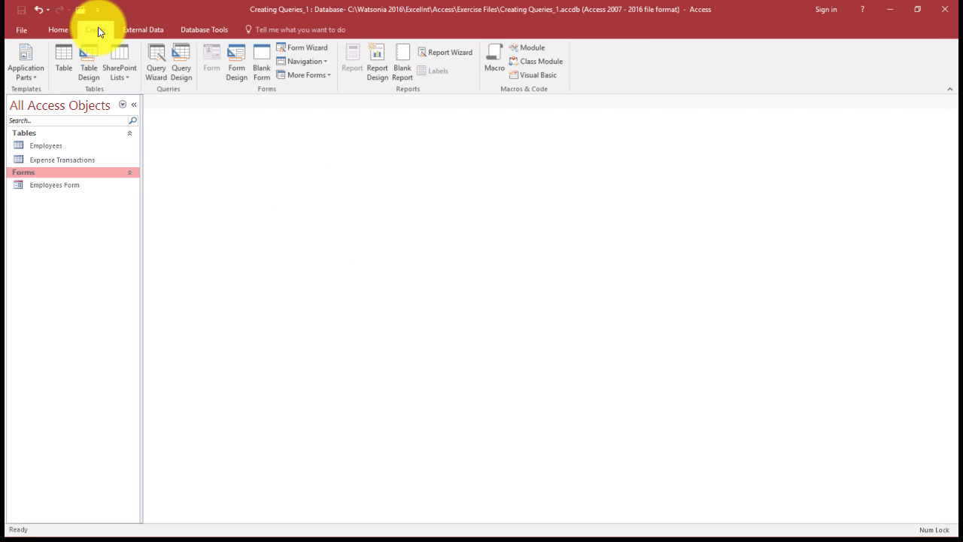
left_click(155, 62)
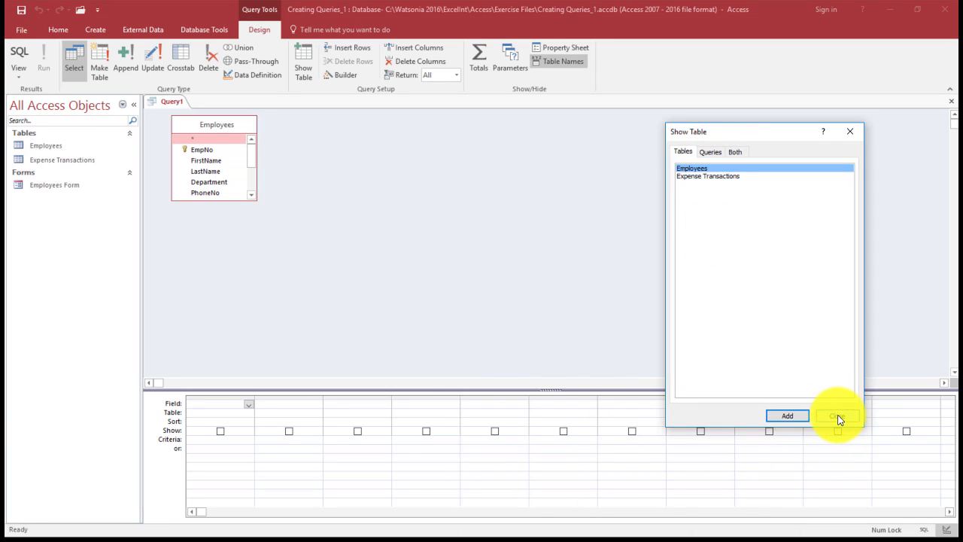
Step: Close Show Table and add EmpNo, FirstName, LastName, Department and PhoneNo to the grid
left_click(837, 415)
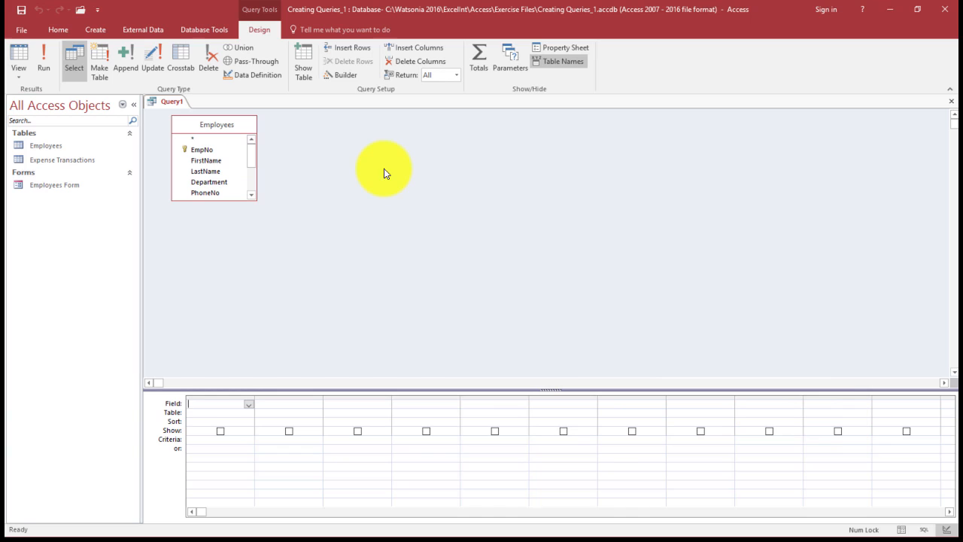
mouse_move(304, 126)
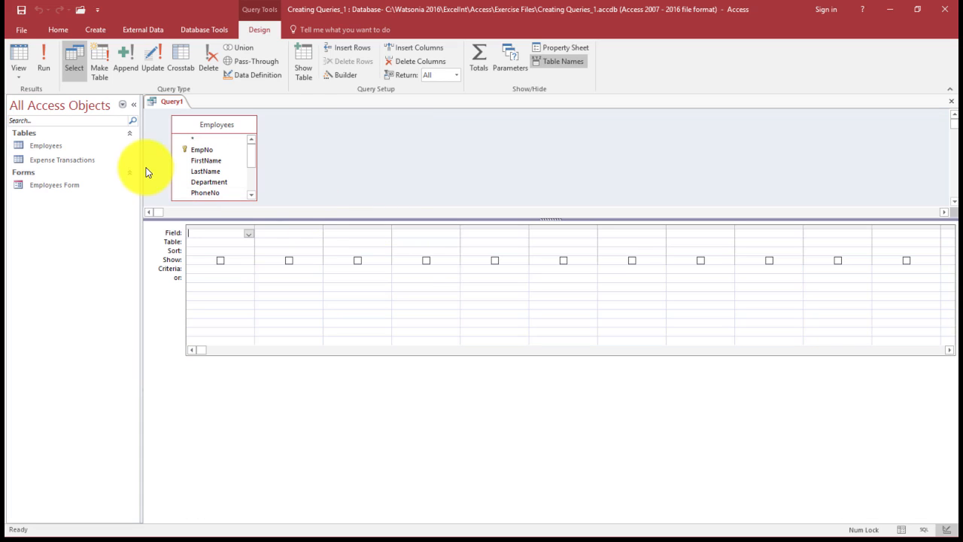
double_click(202, 149)
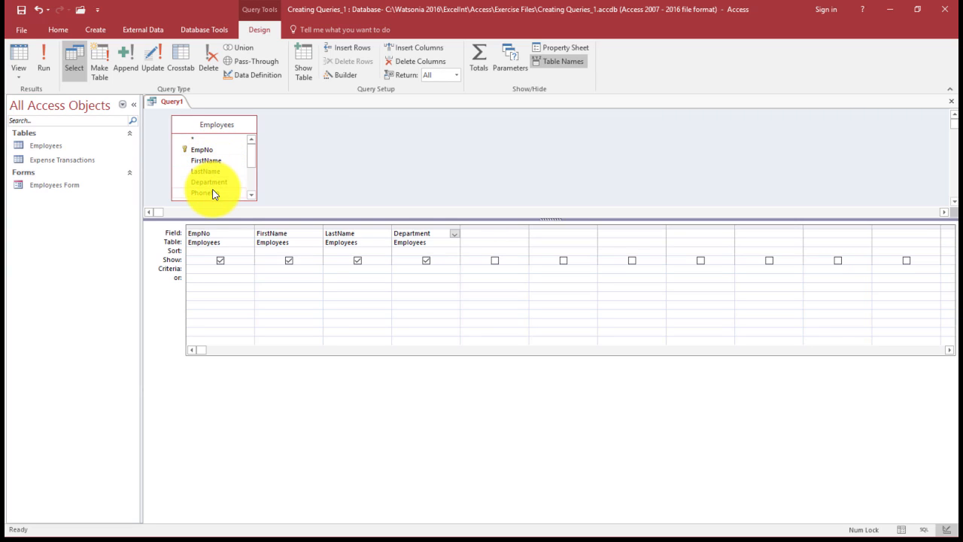
double_click(205, 193)
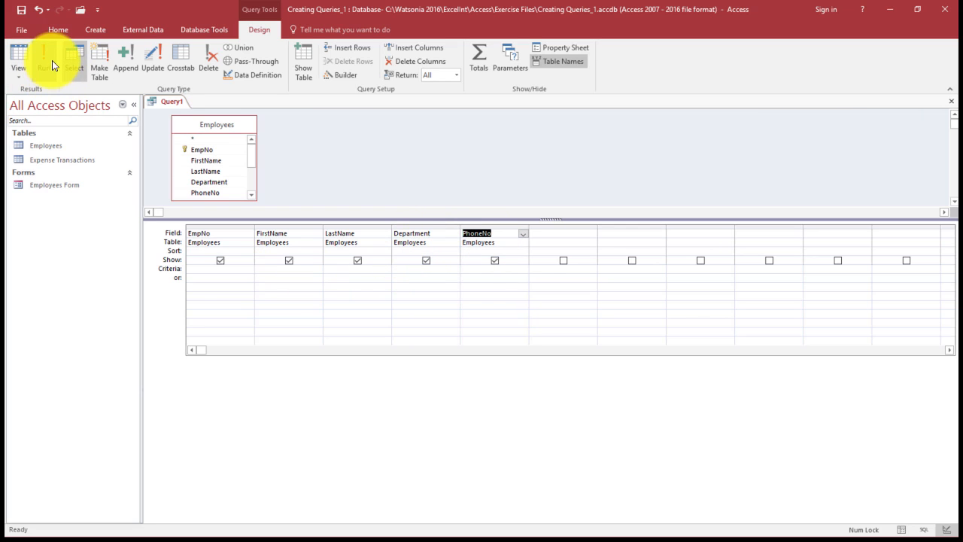
Step: Enter 'Administration' as the criterion in the Department column's Criteria row
left_click(18, 58)
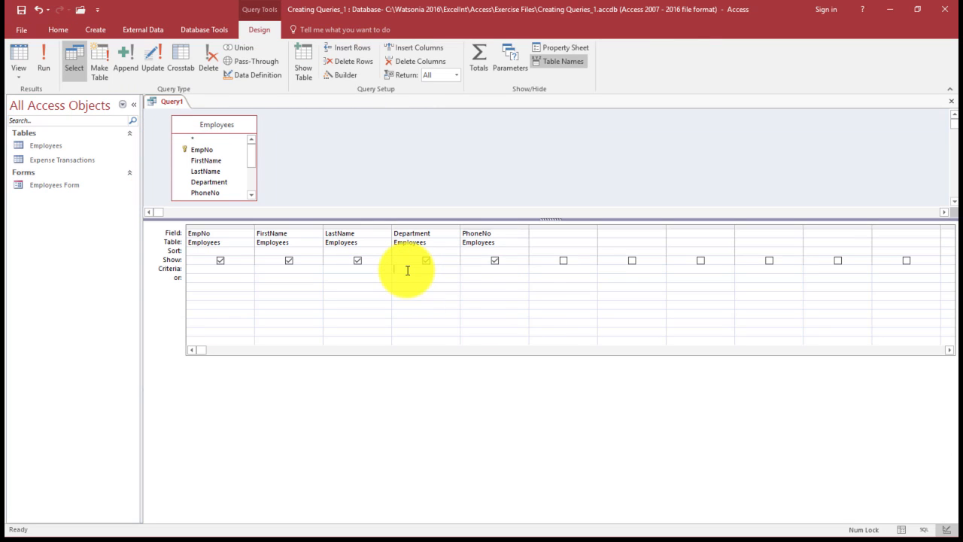
type("Admini")
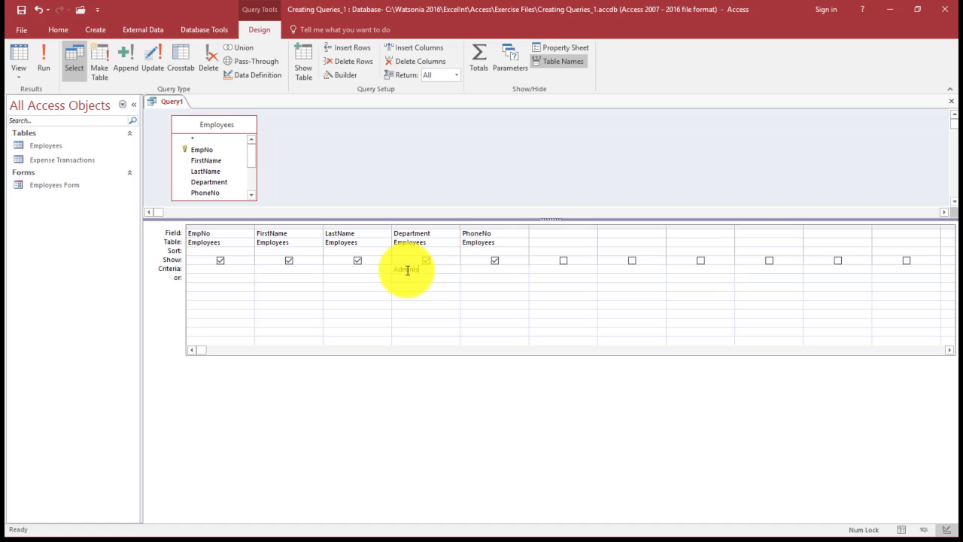
type("Administration")
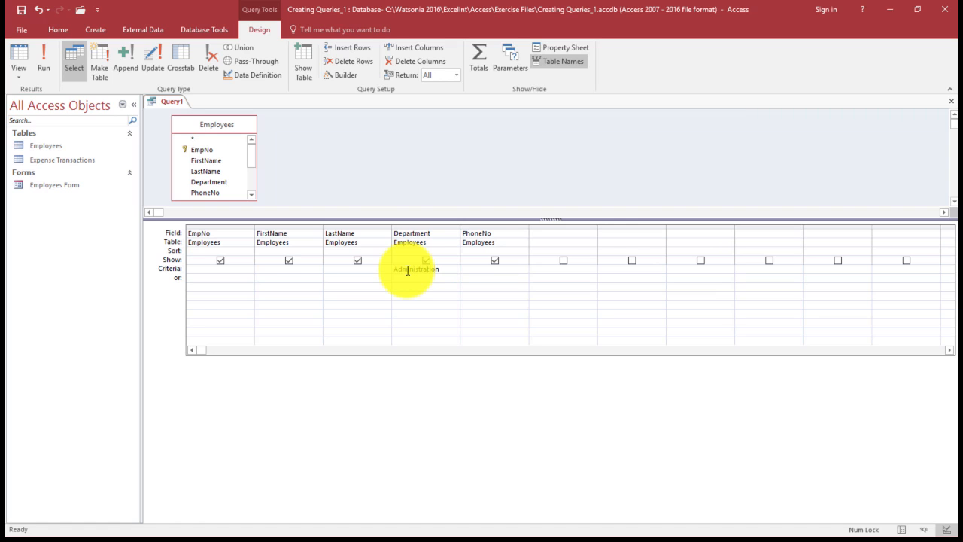
type("Administration")
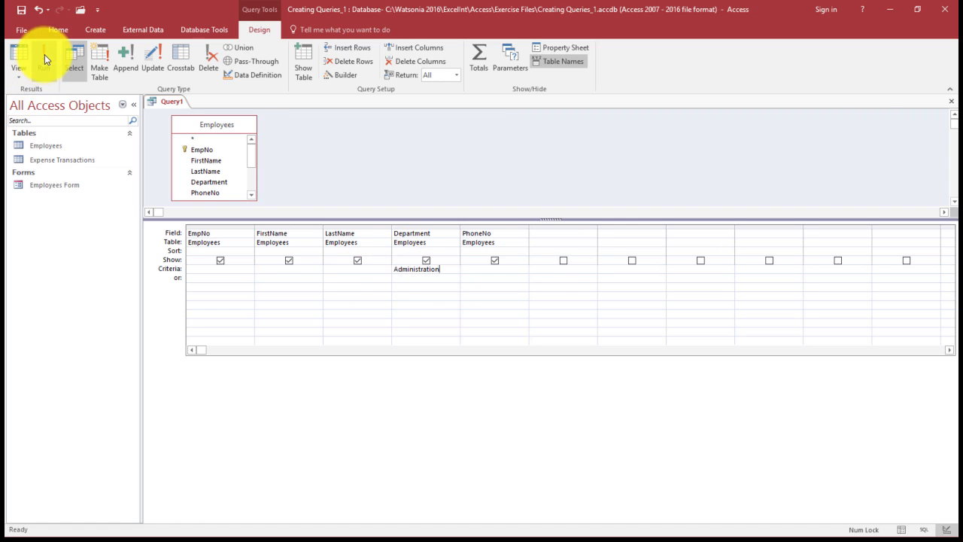
Step: Run the query to list the 26 Administration employees in Datasheet view
left_click(18, 57)
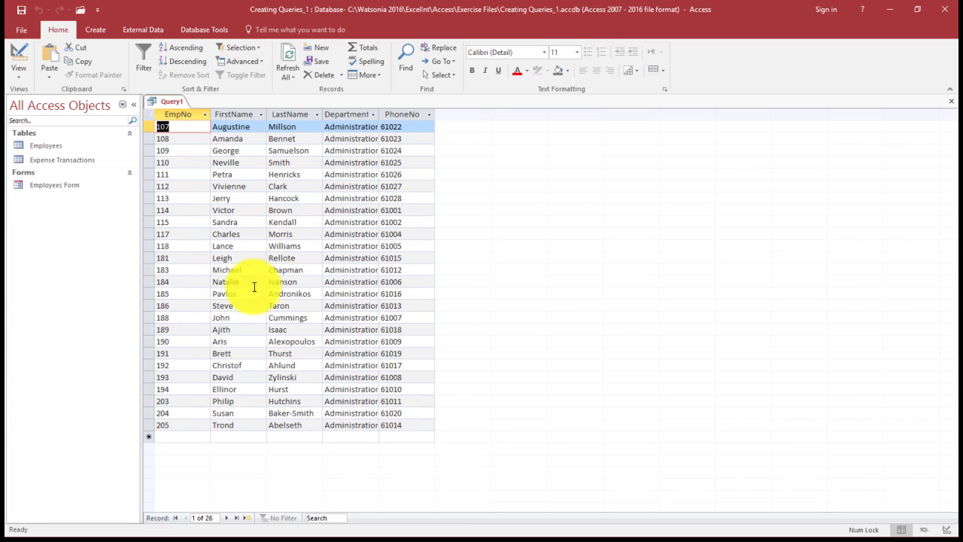
mouse_move(310, 346)
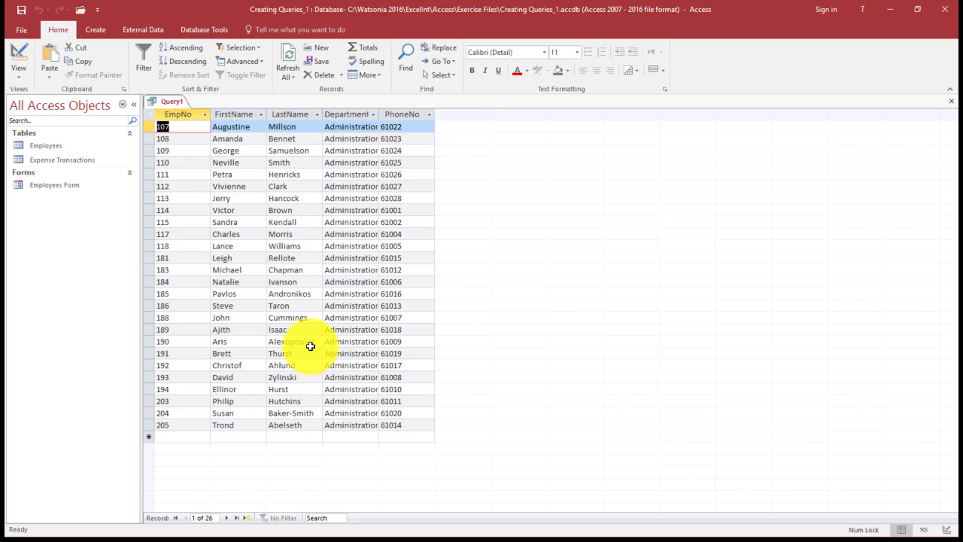
mouse_move(316, 351)
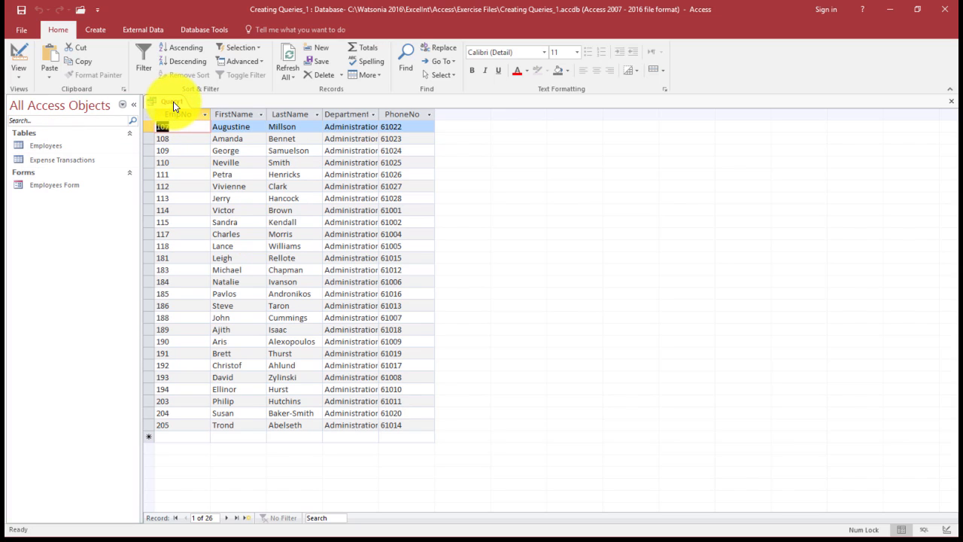
Step: Close the Administration query results and show the Create commands
right_click(172, 101)
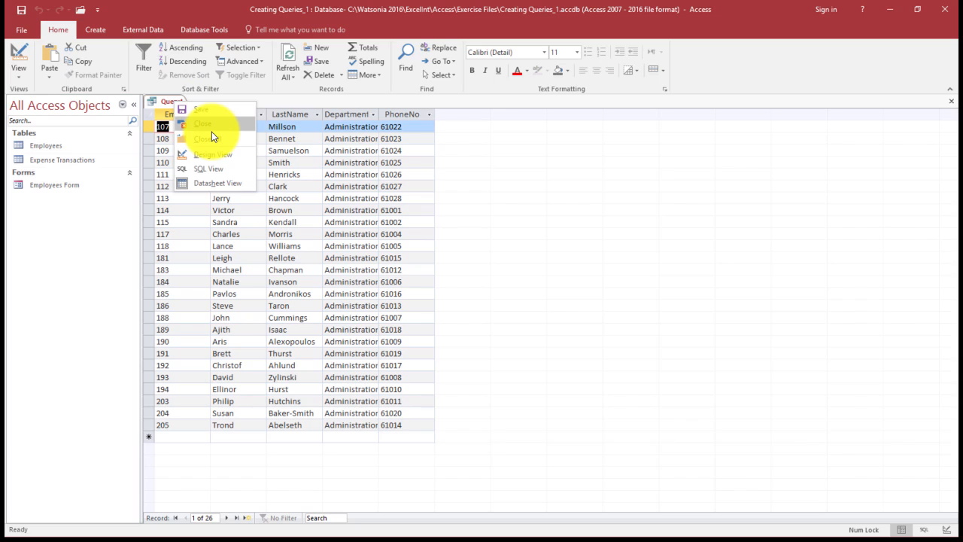
left_click(202, 123)
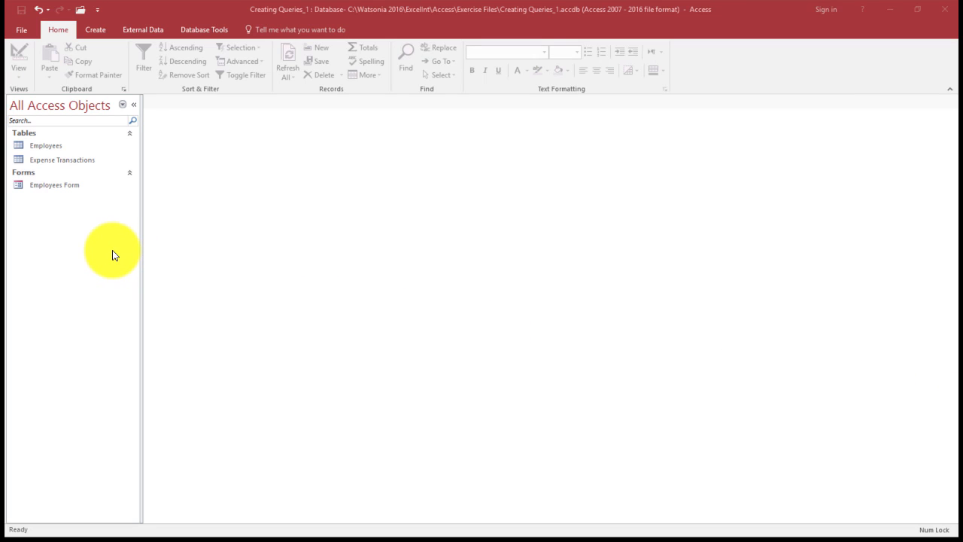
mouse_move(94, 132)
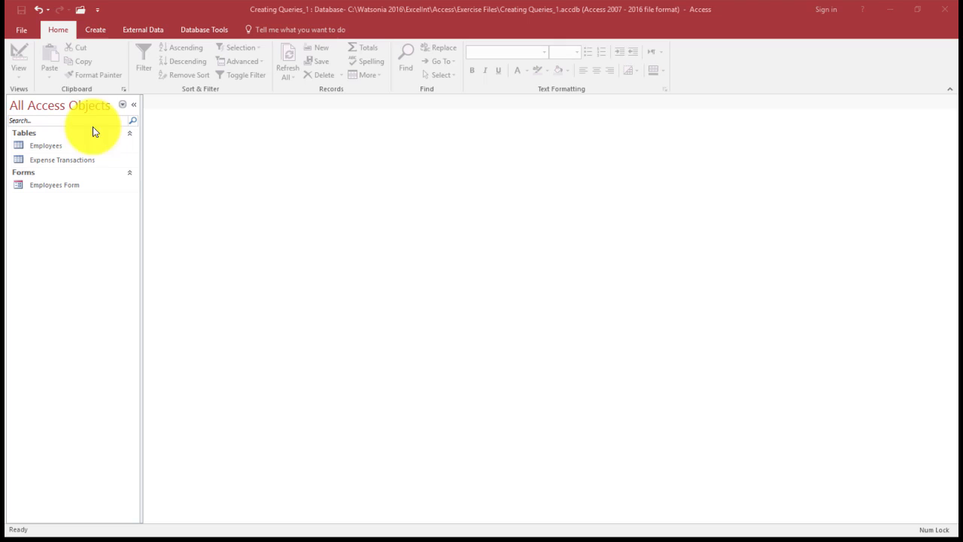
left_click(94, 29)
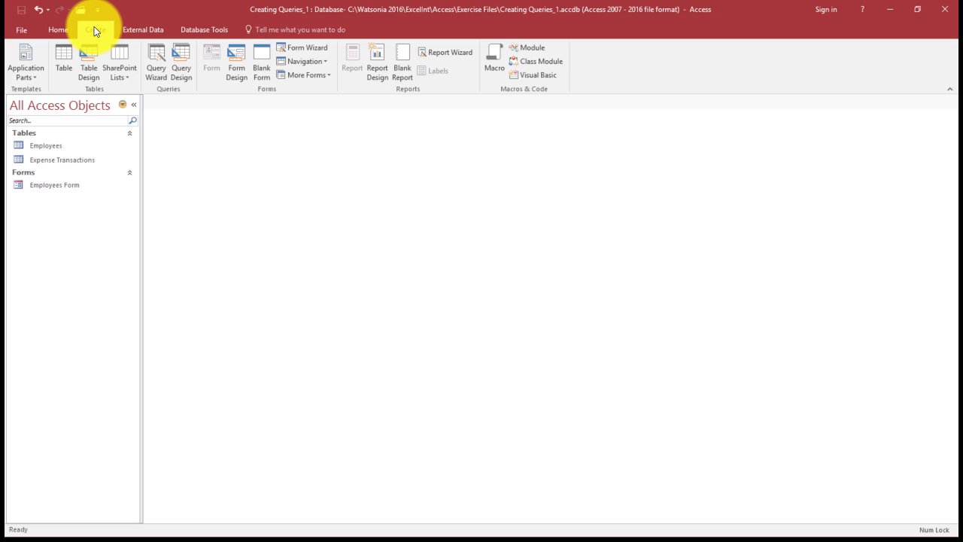
left_click(95, 30)
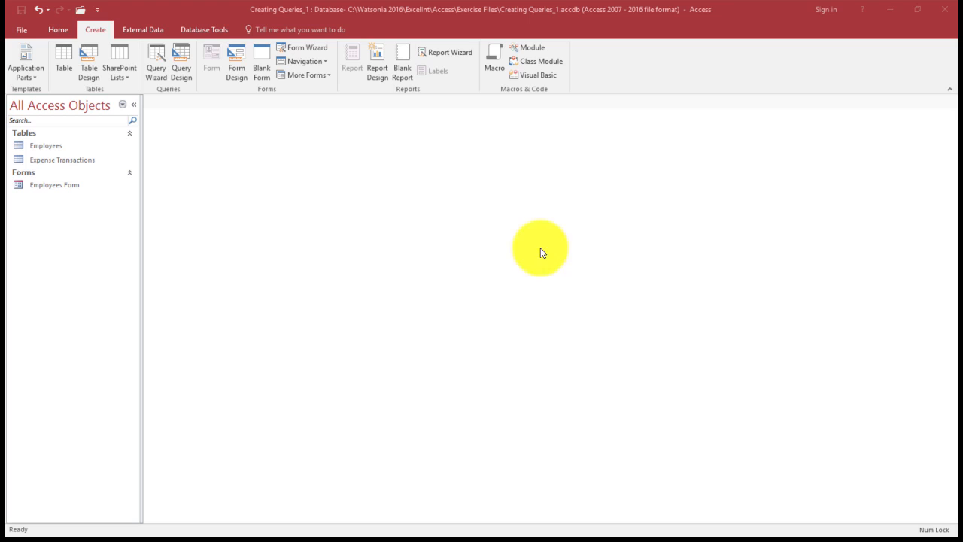
mouse_move(194, 178)
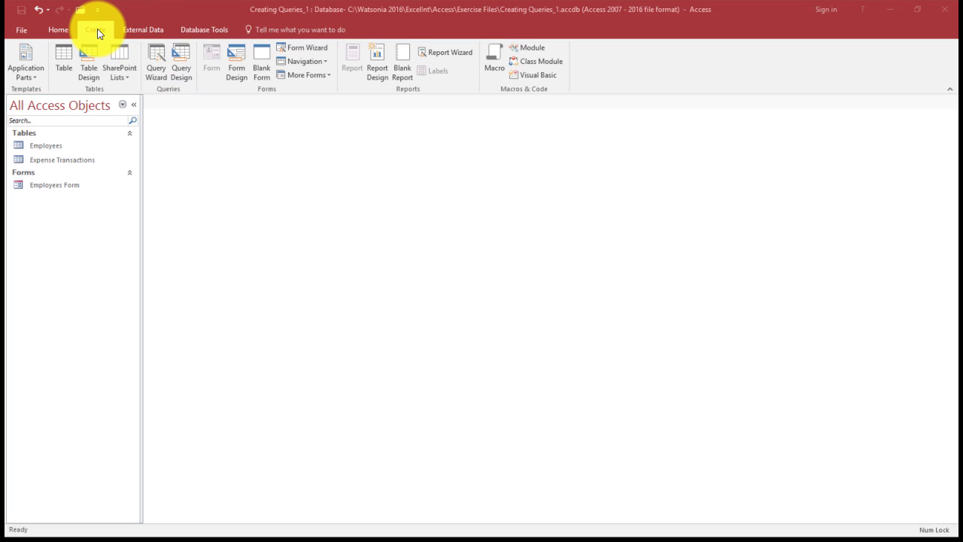
Step: Start another Design view query with the Employees table added and Show Table closed
left_click(95, 29)
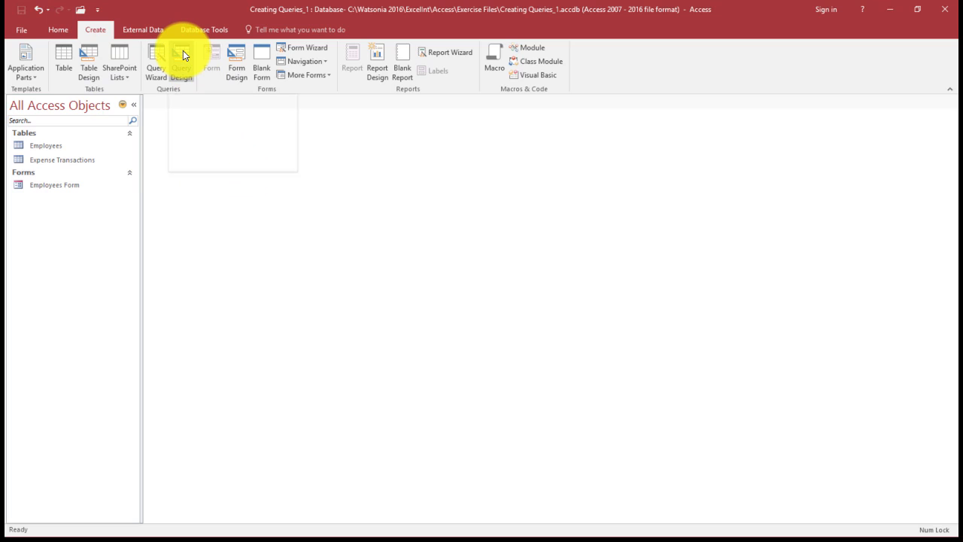
left_click(181, 64)
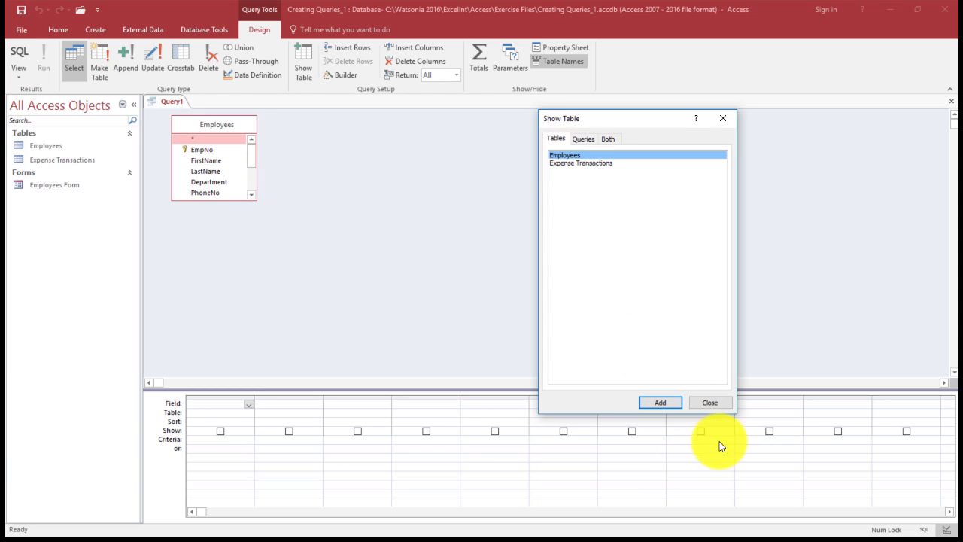
left_click(710, 401)
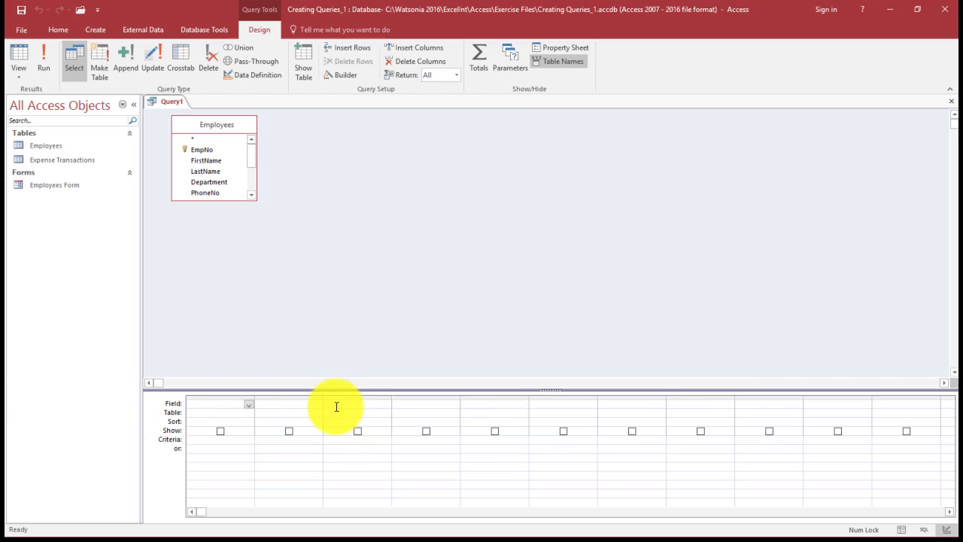
mouse_move(328, 397)
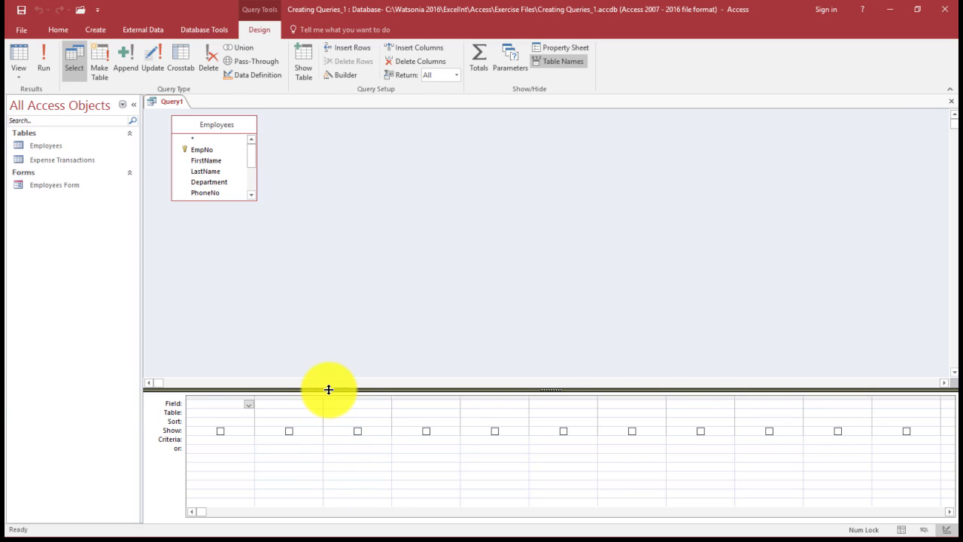
Step: Enlarge the field grid and fill the columns with EmpNo, LastName, FirstName and Department
left_click_drag(329, 389, 316, 221)
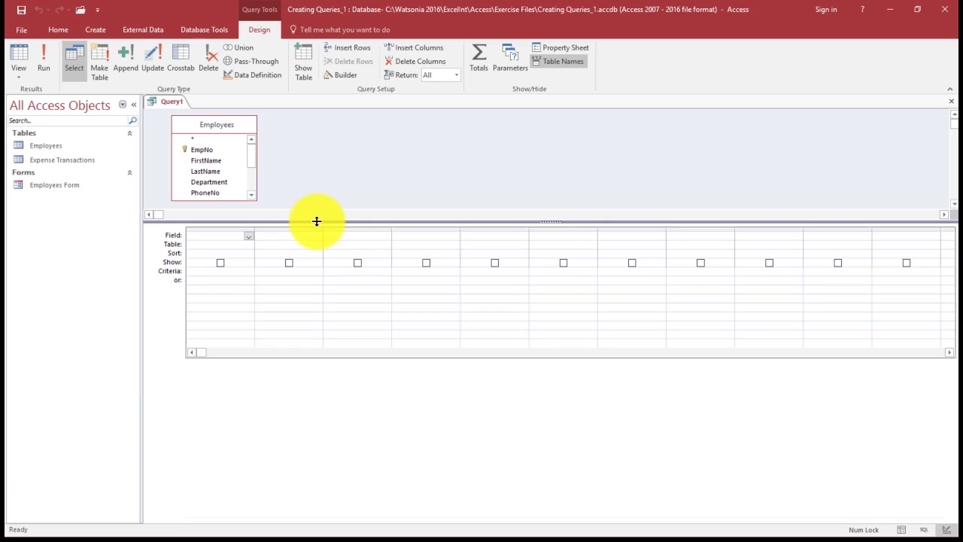
left_click(218, 235)
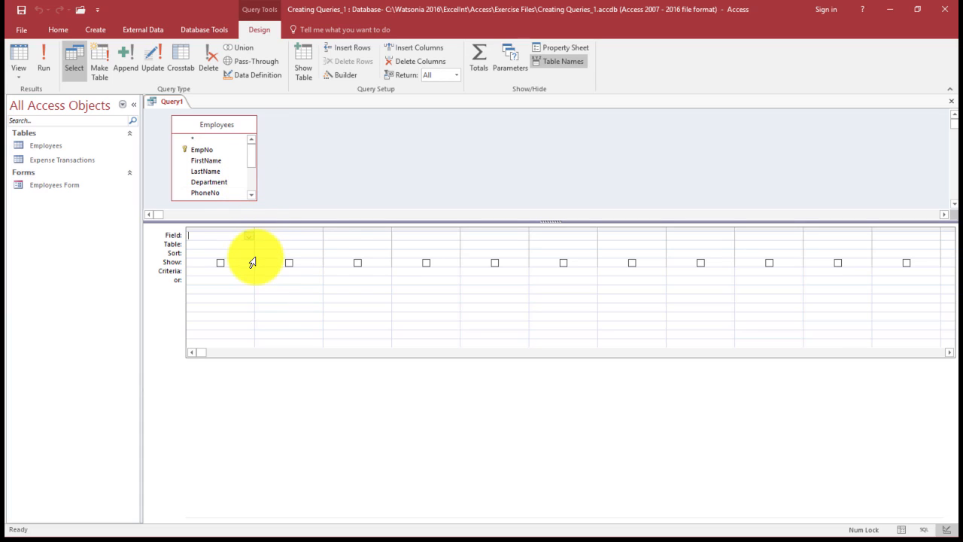
left_click(218, 235)
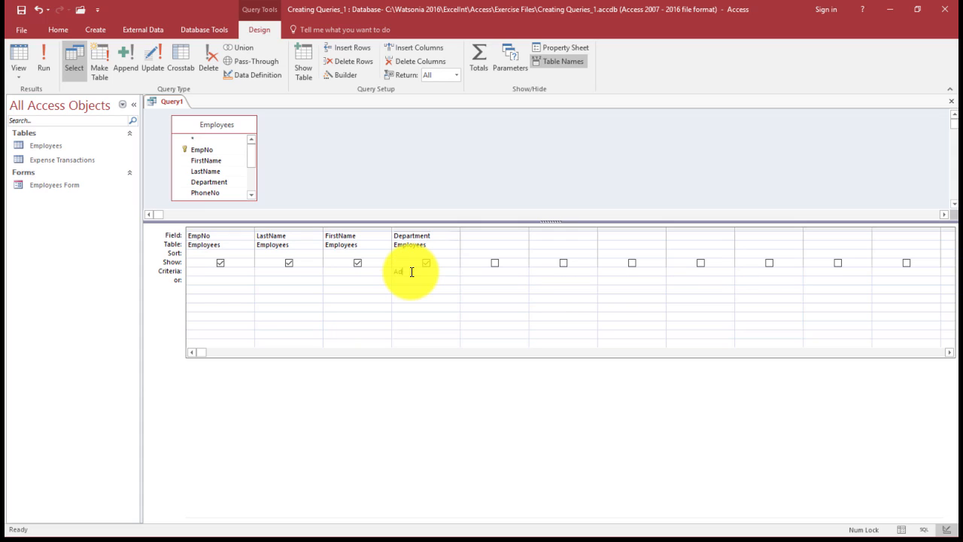
Step: Enter and then remove the Administration criterion, leaving Department unfiltered before saving
type("Administration")
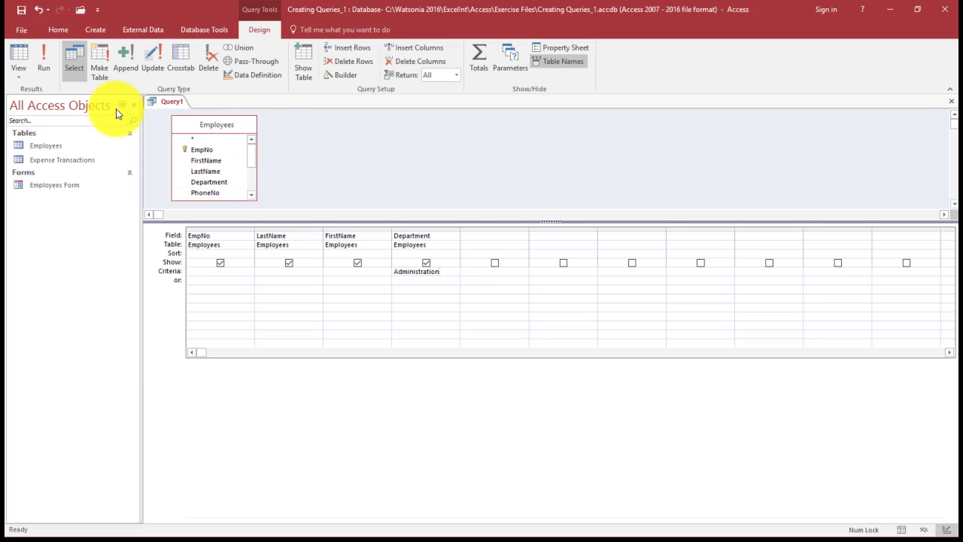
left_click(43, 60)
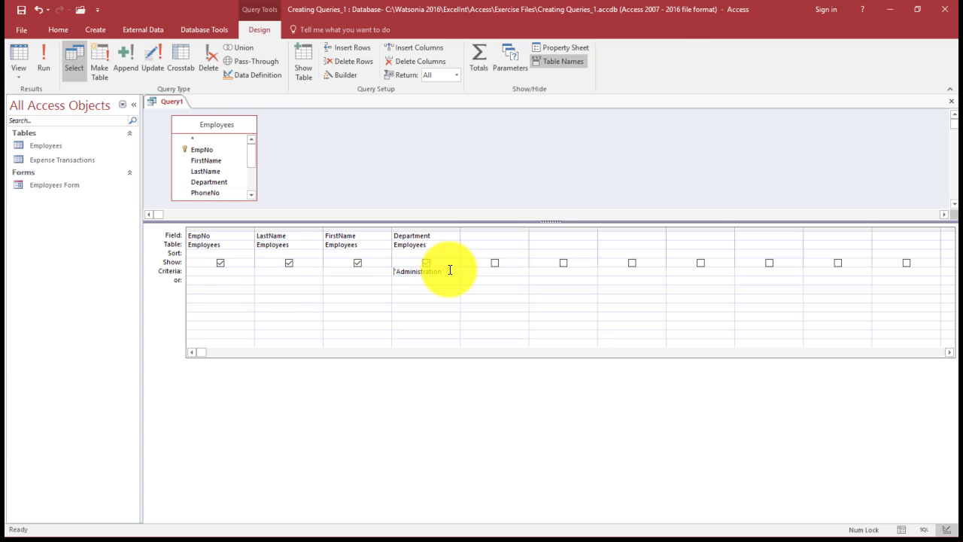
double_click(418, 271)
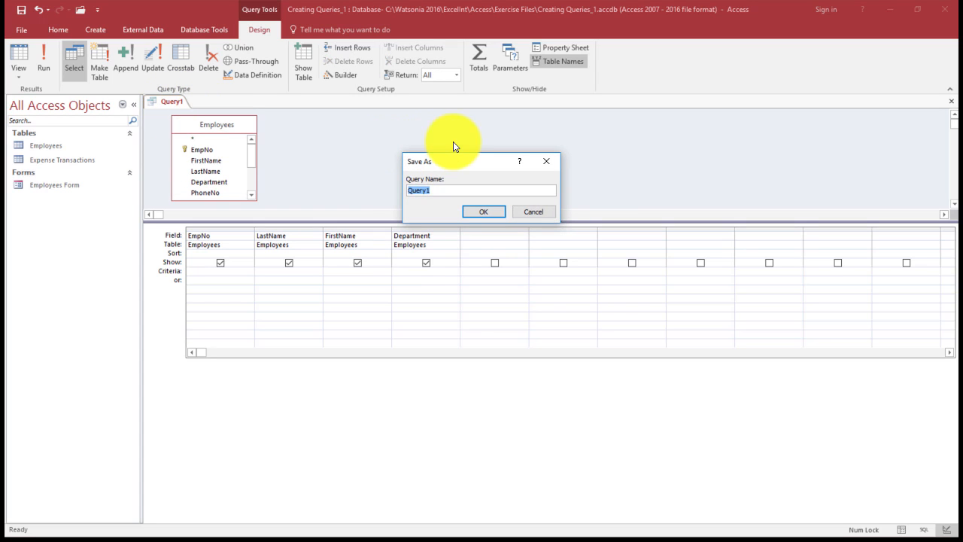
Step: Name the query qryEmployees in Save As, confirm, and close its tab
type("Q")
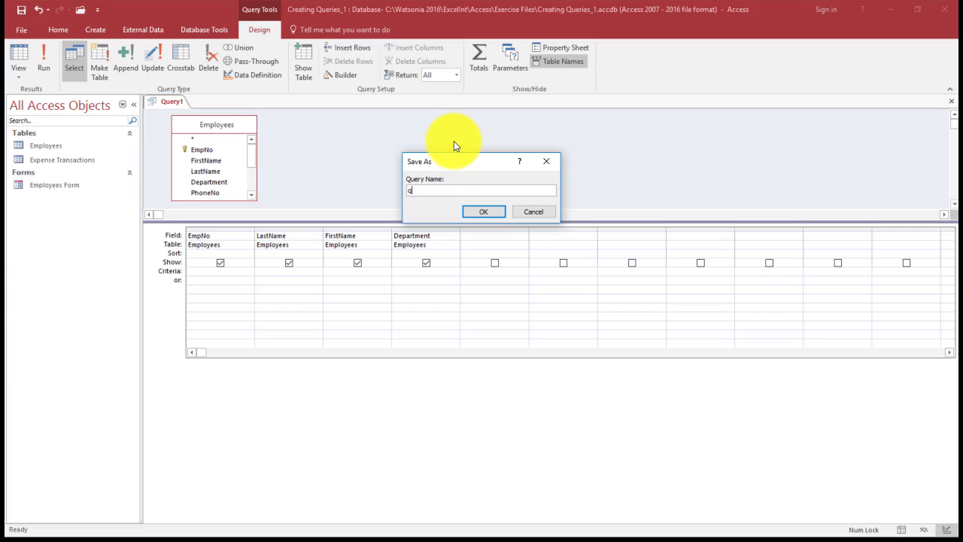
type("ryEmployees")
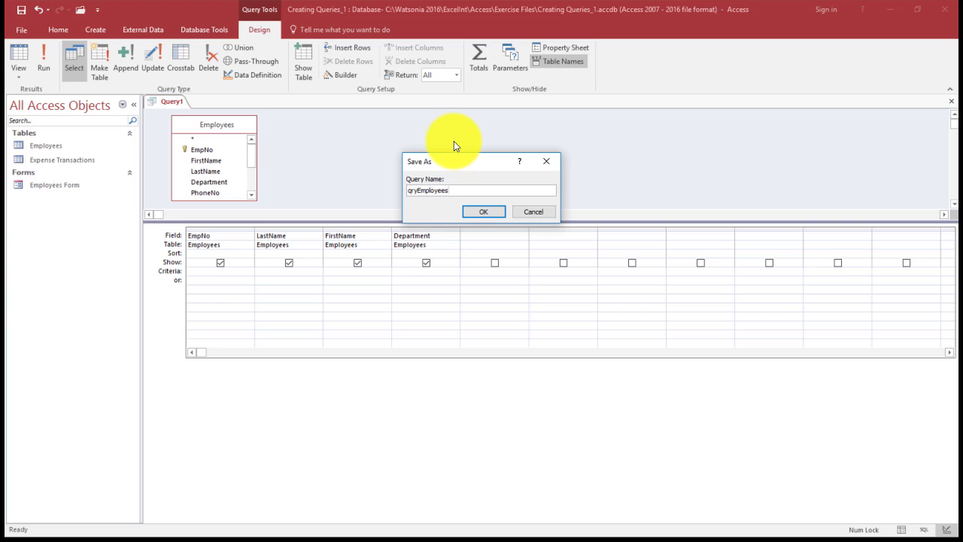
left_click(484, 211)
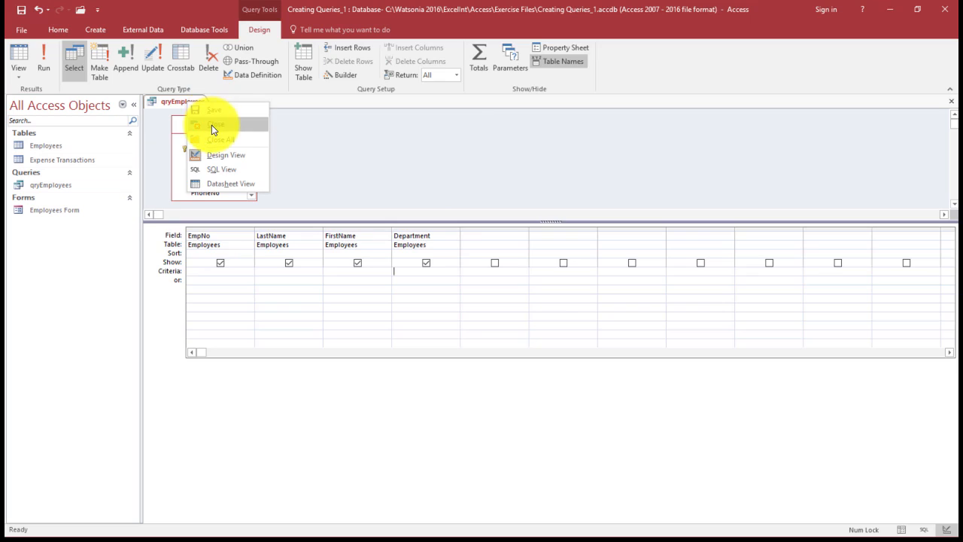
left_click(216, 124)
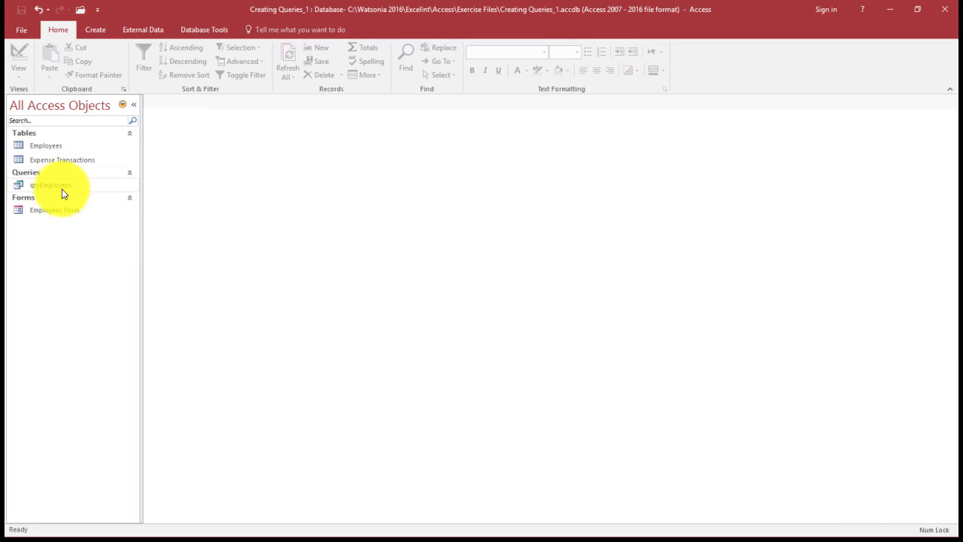